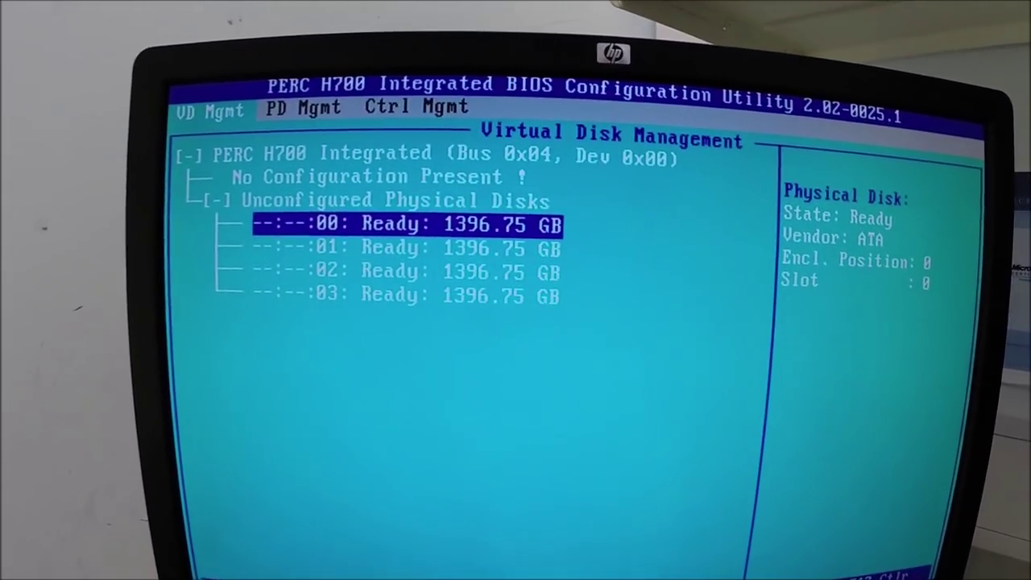
Define a RAID-0 virtual disk across all four drives named Server2012R2.
key(Up)
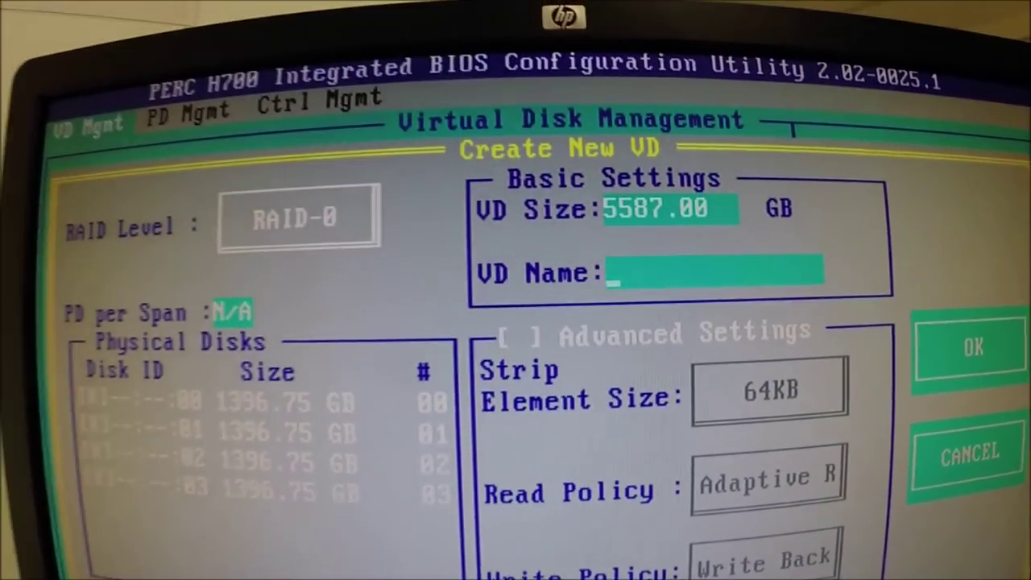
text(Server20)
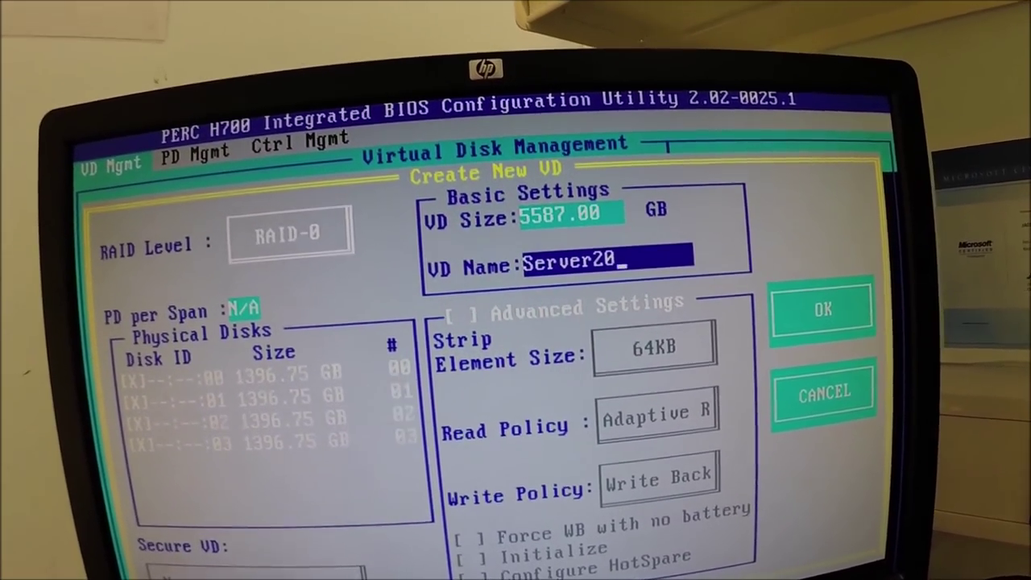
text(12R2)
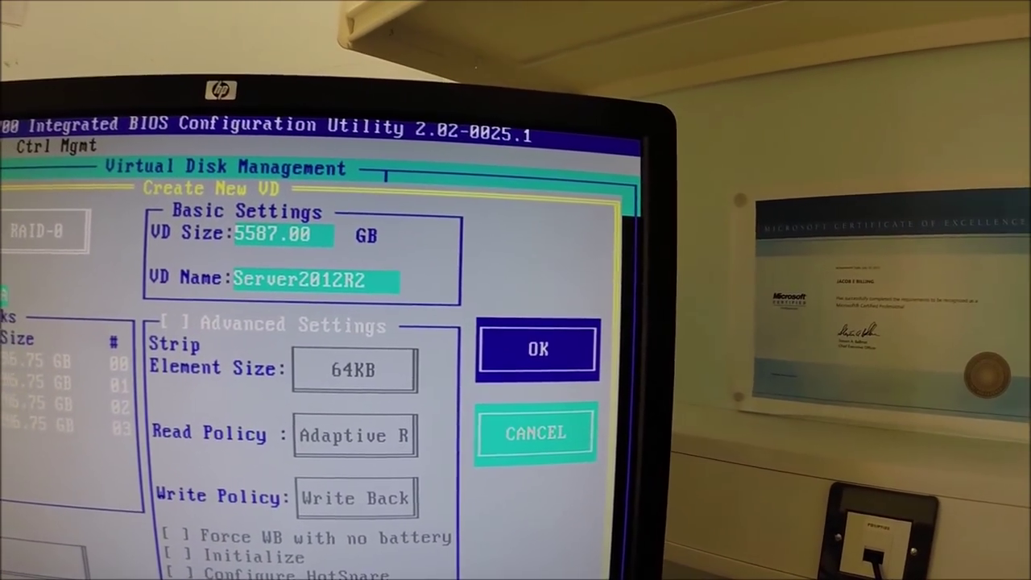
Create the Server2012R2 virtual disk 0 and confirm its full initialization.
click(537, 349)
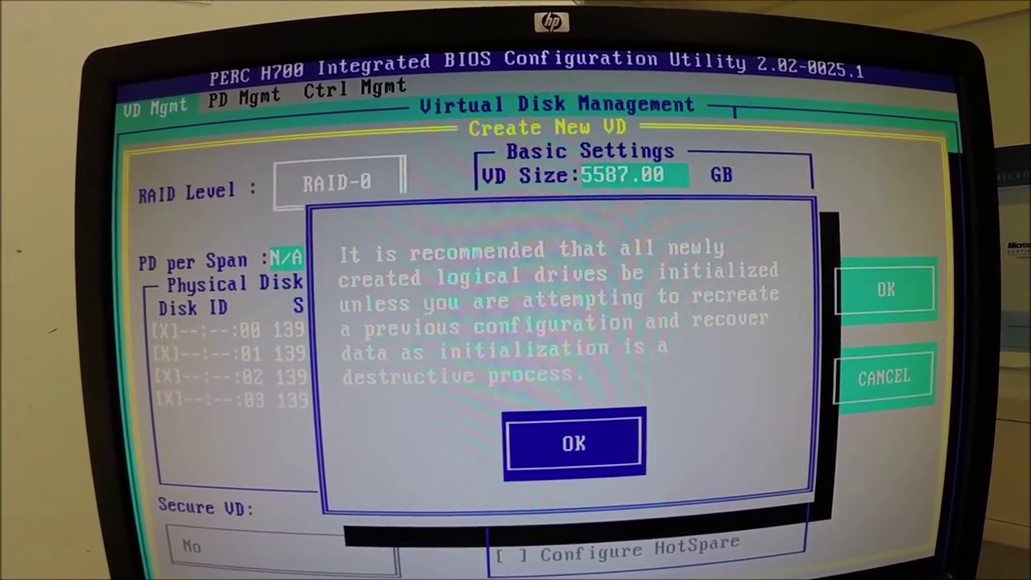
click(573, 444)
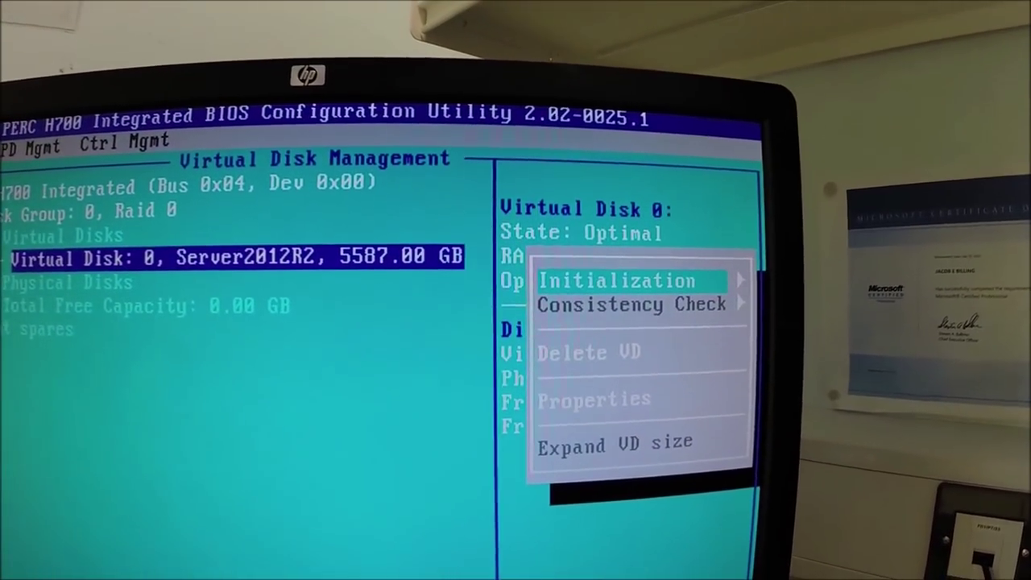
click(617, 281)
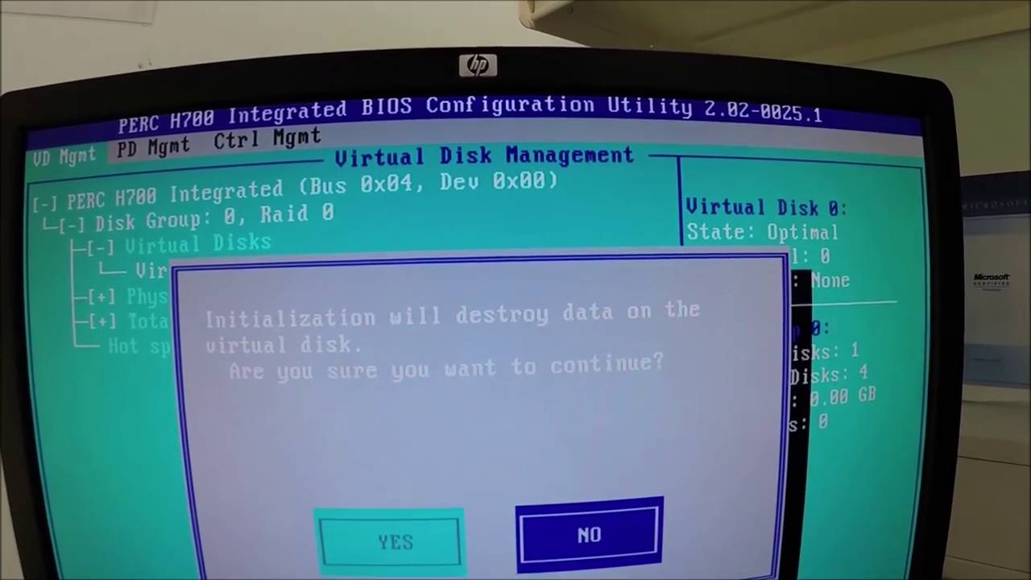
click(394, 539)
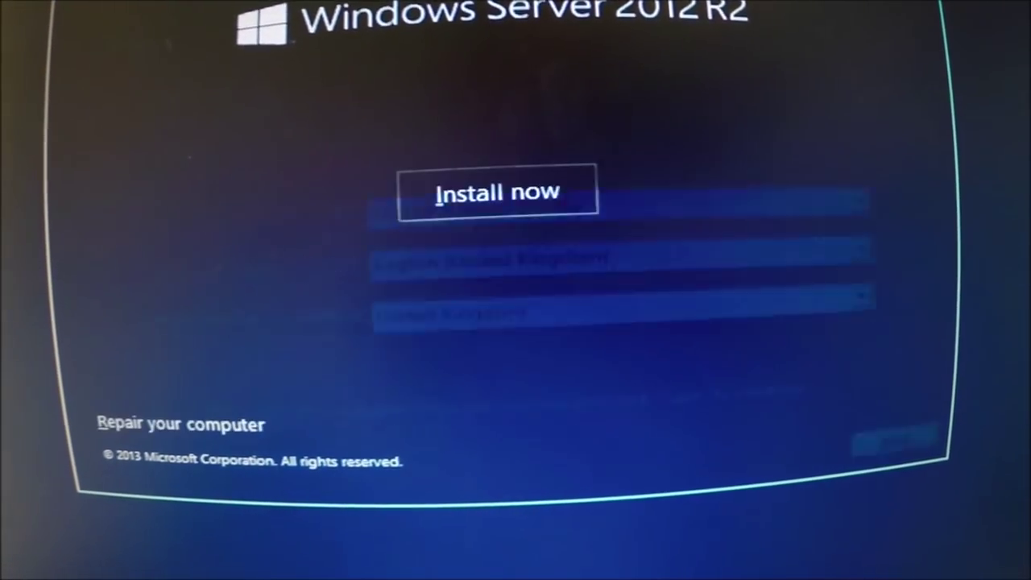
Start installing Windows Server 2012 R2 Standard (Server with a GUI) and accept the license terms.
click(498, 192)
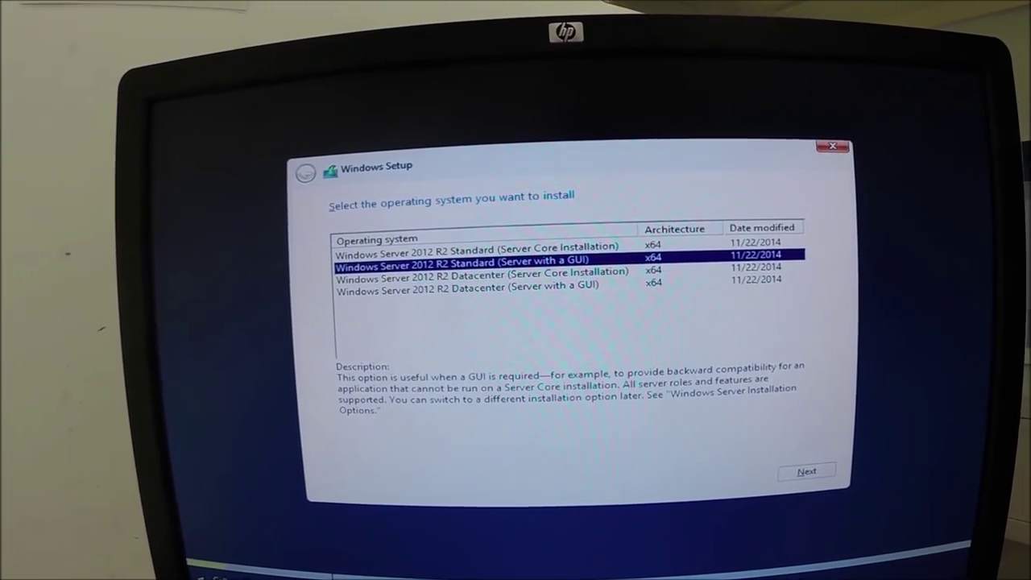
click(806, 471)
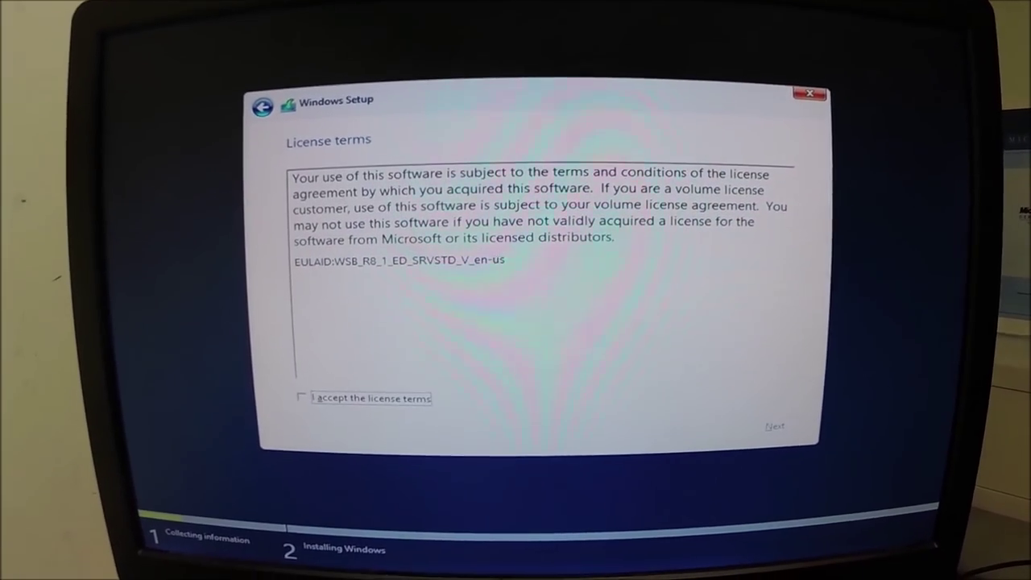
click(773, 425)
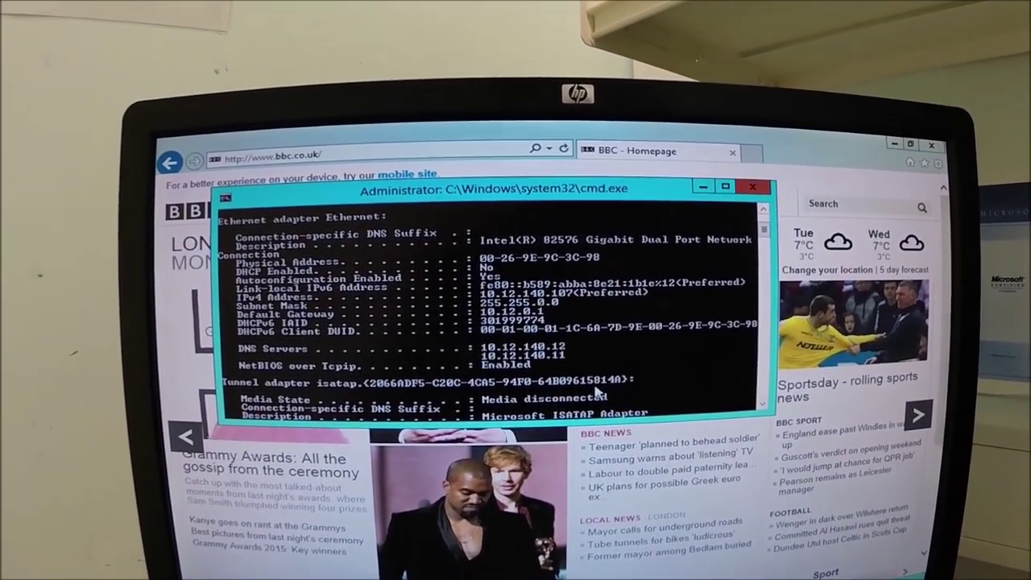
Close the ipconfig /all output after checking the IPv4 address, gateway and DNS servers.
click(751, 186)
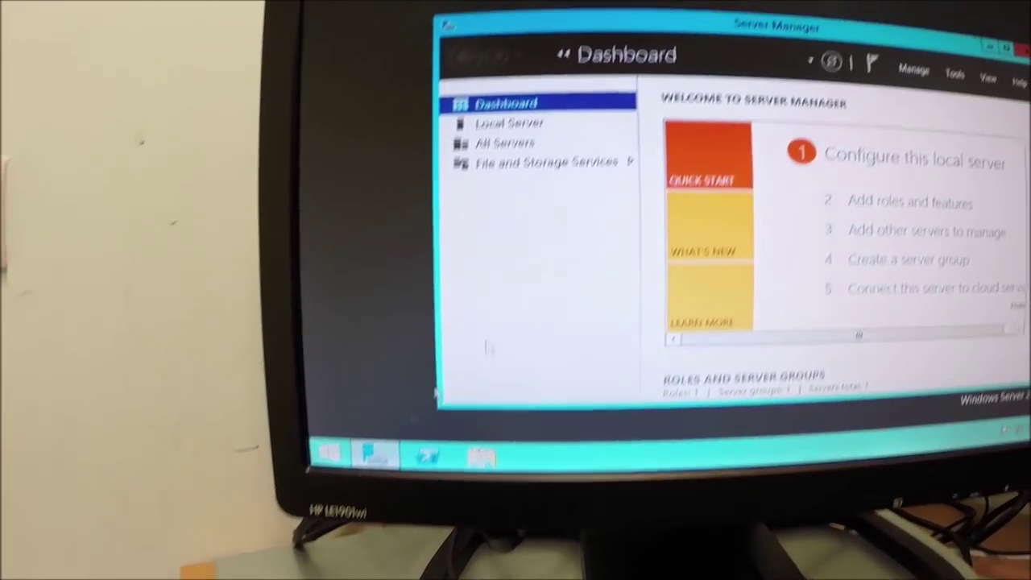
Rename the computer to SRV2012-STU and make it a member of kingswood.sch.uk.
click(509, 123)
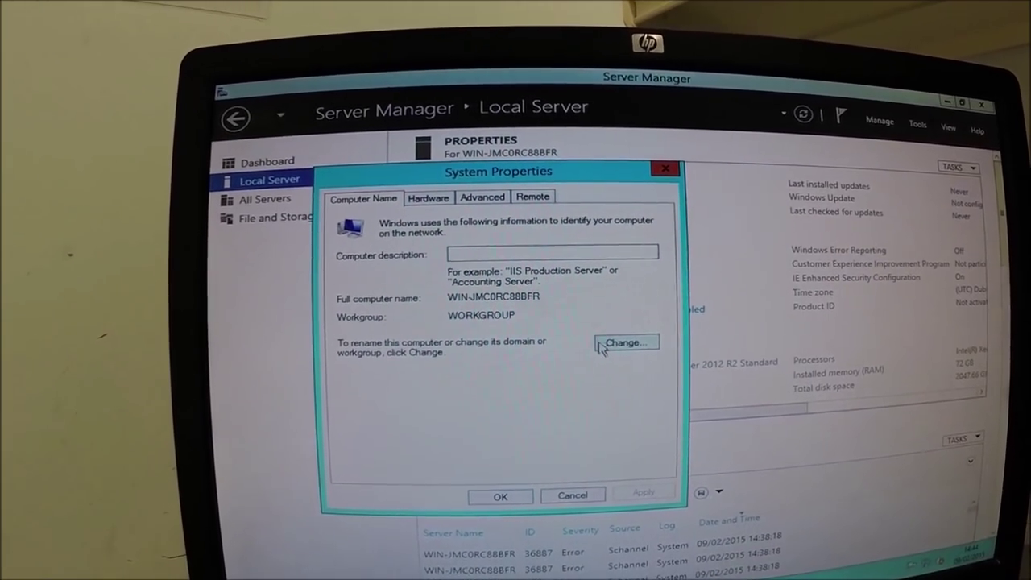
click(625, 342)
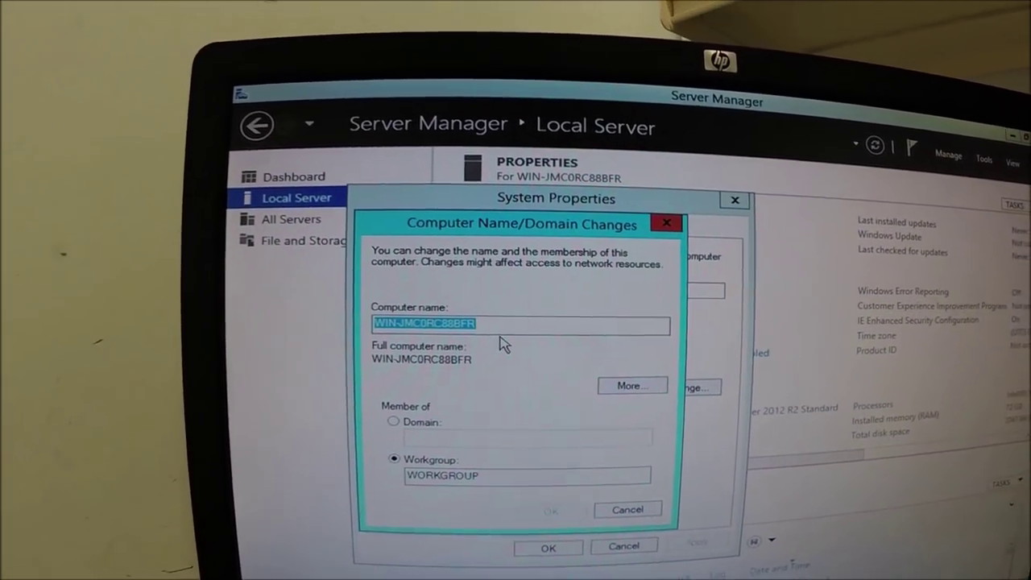
text(SRV2012-STU)
click(528, 437)
text(kingswood.sch.uk)
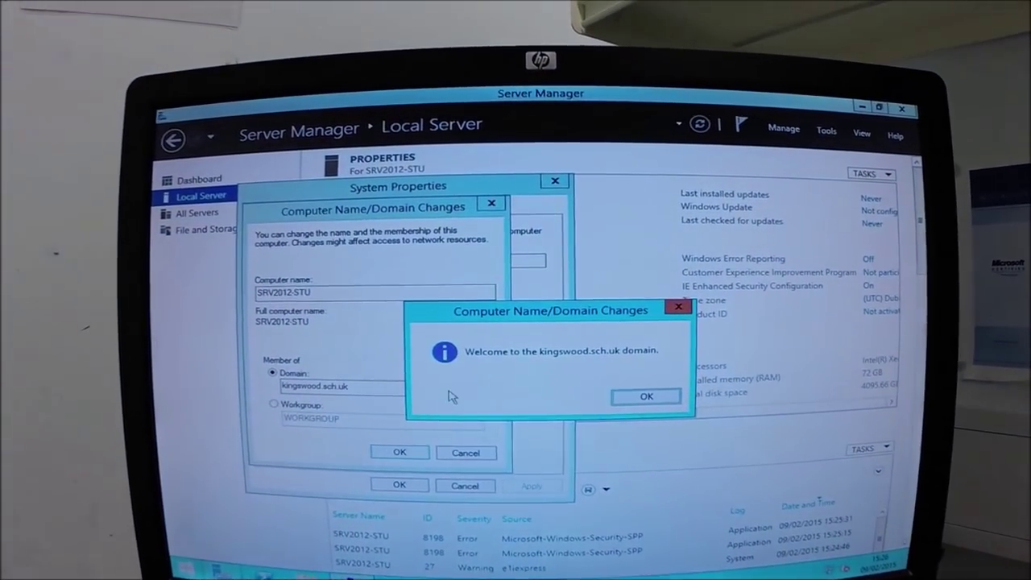
click(646, 395)
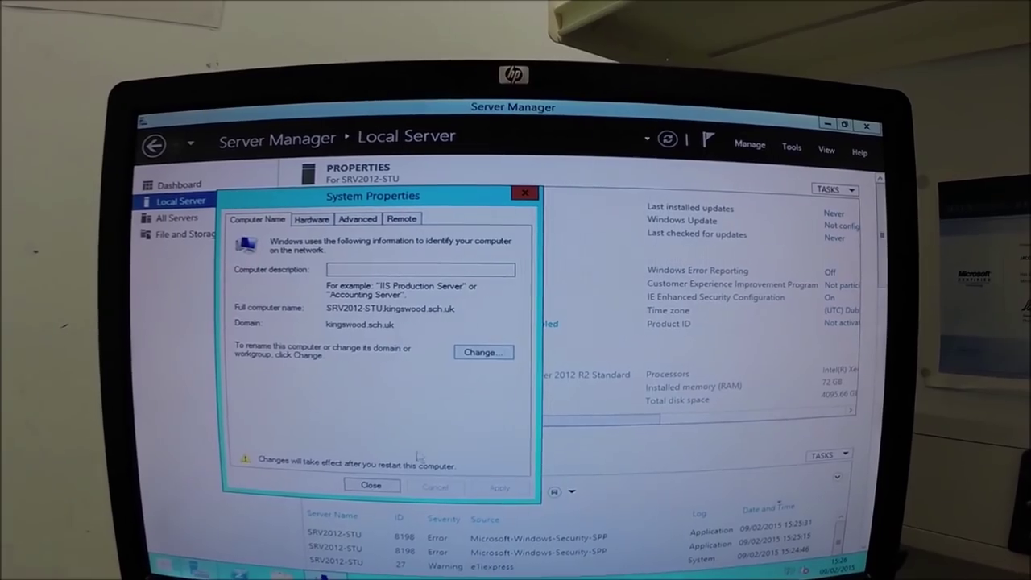